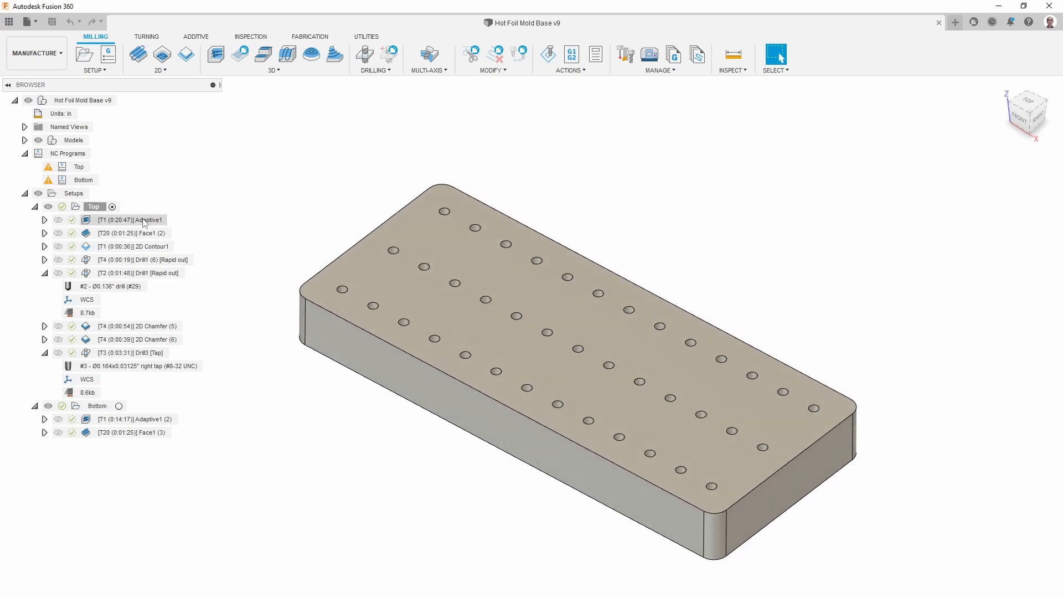
- Preview the Top setup's Adaptive1 roughing toolpath on the plate
click(132, 220)
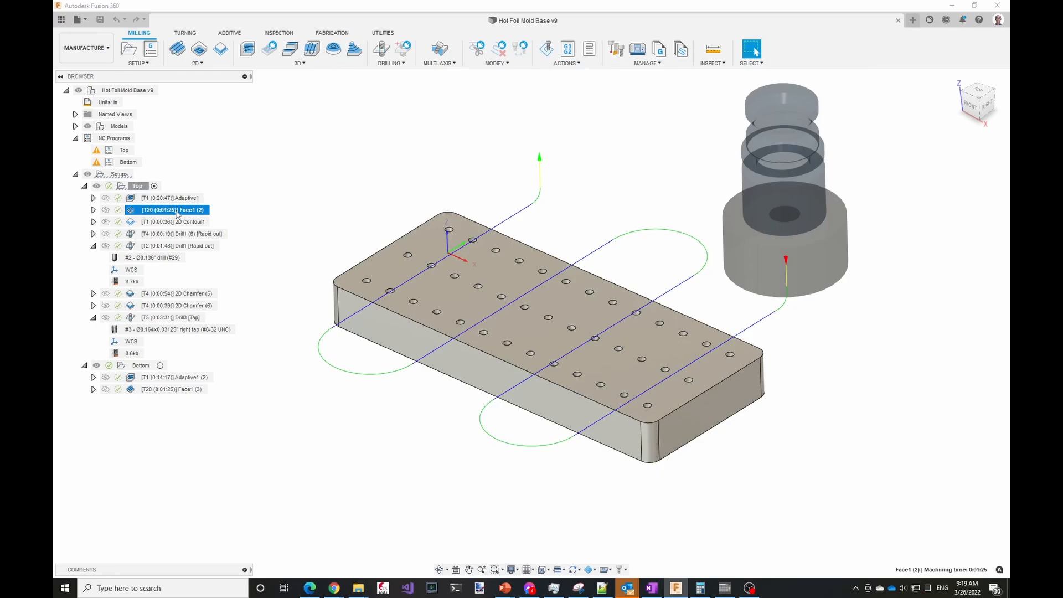
- Preview the Top setup's 2D Contour1 perimeter toolpath, then the Drill1 (6) hole toolpath
click(178, 221)
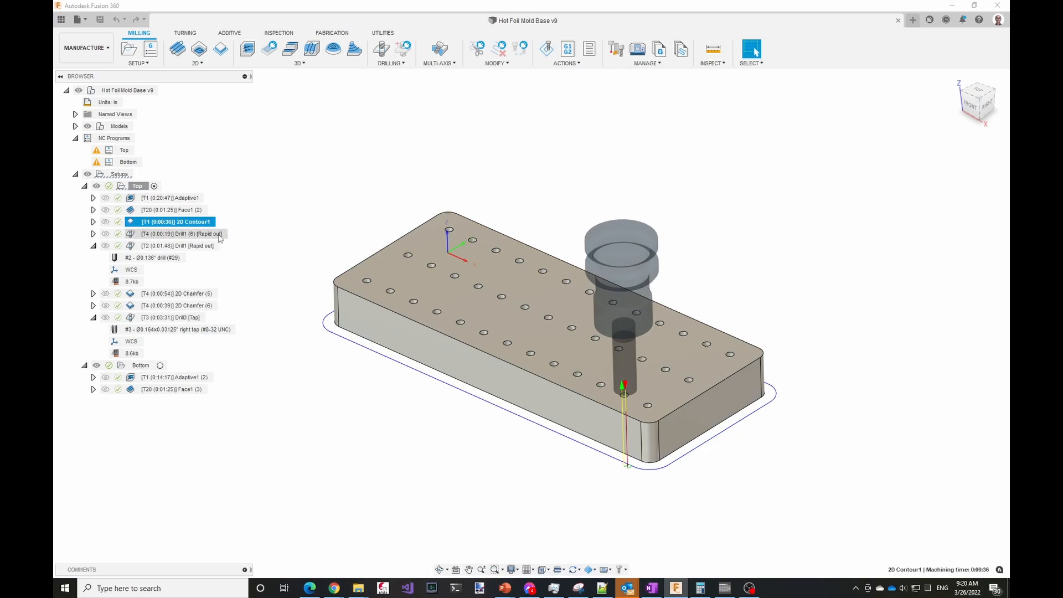
click(177, 234)
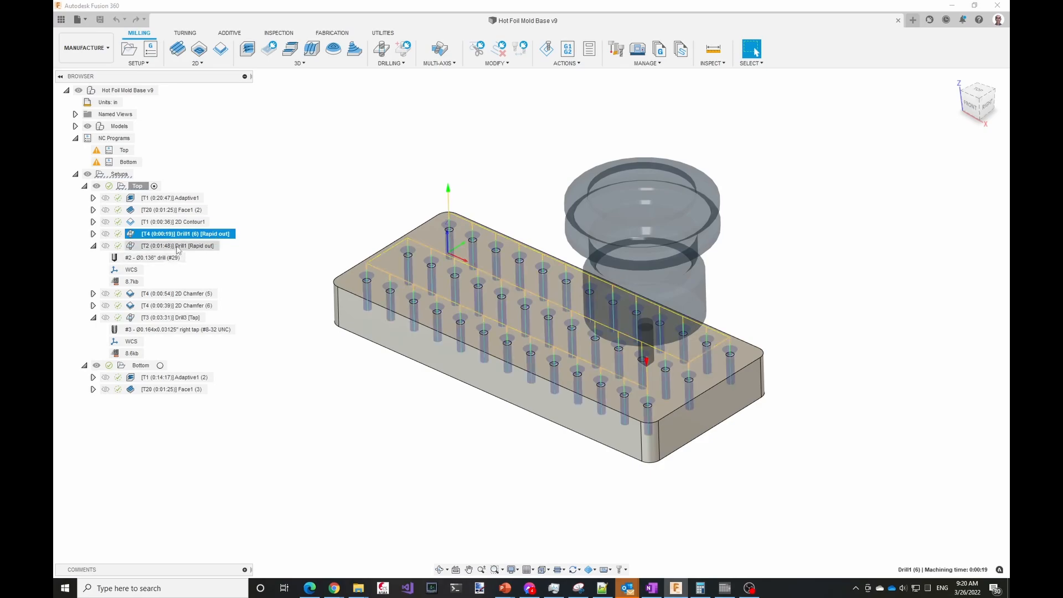
- Preview the T2 Drill1 [Rapid out] toolpath across the hole pattern
click(172, 293)
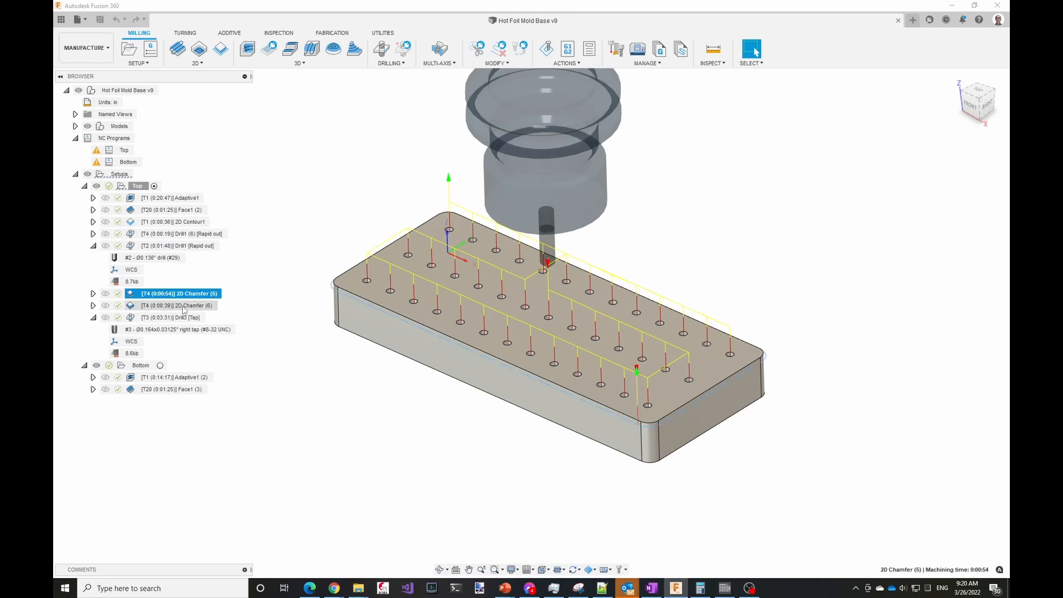
- Preview the 2D Chamfer (6) toolpath, then the Drill3 [Tap] tapping toolpath
click(183, 306)
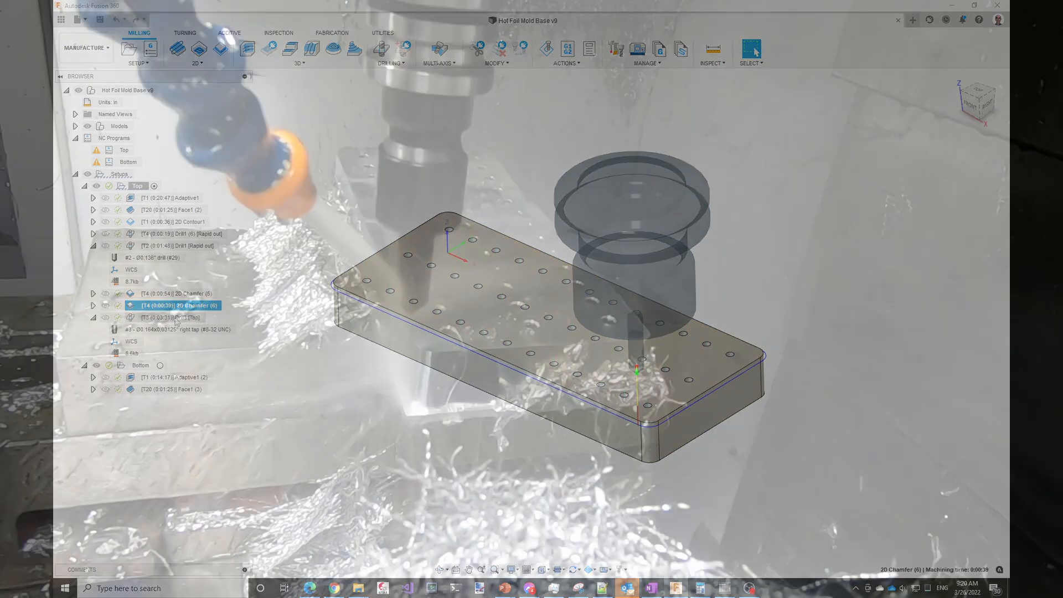
click(166, 318)
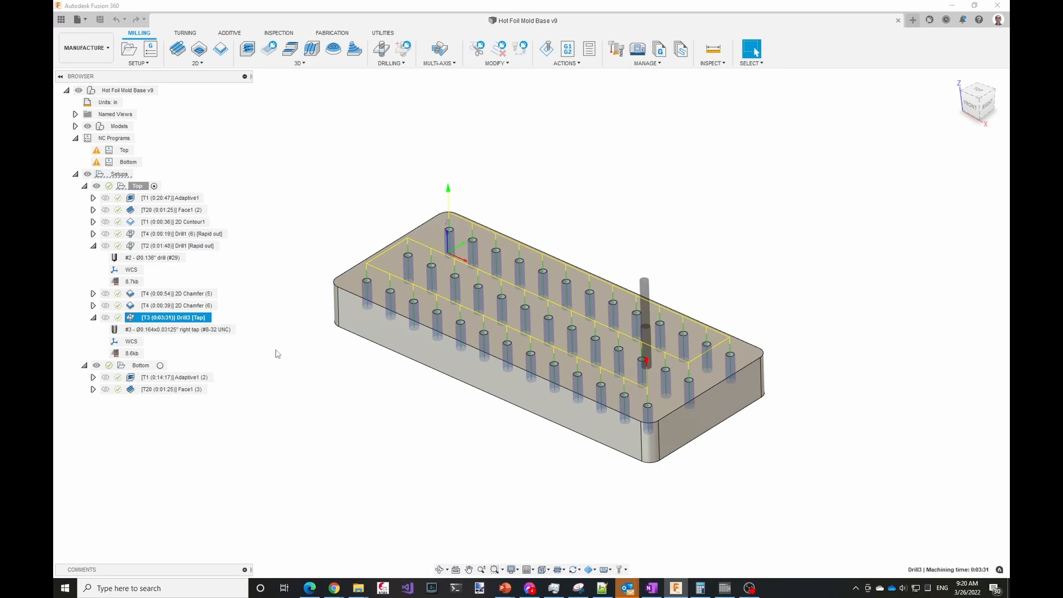
mouse_move(278, 357)
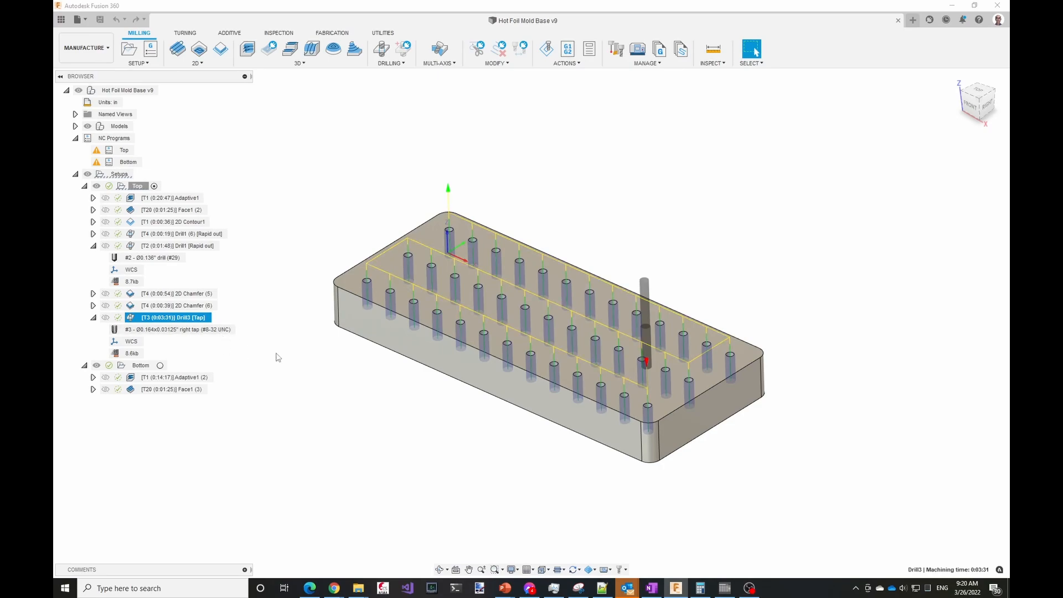
click(175, 377)
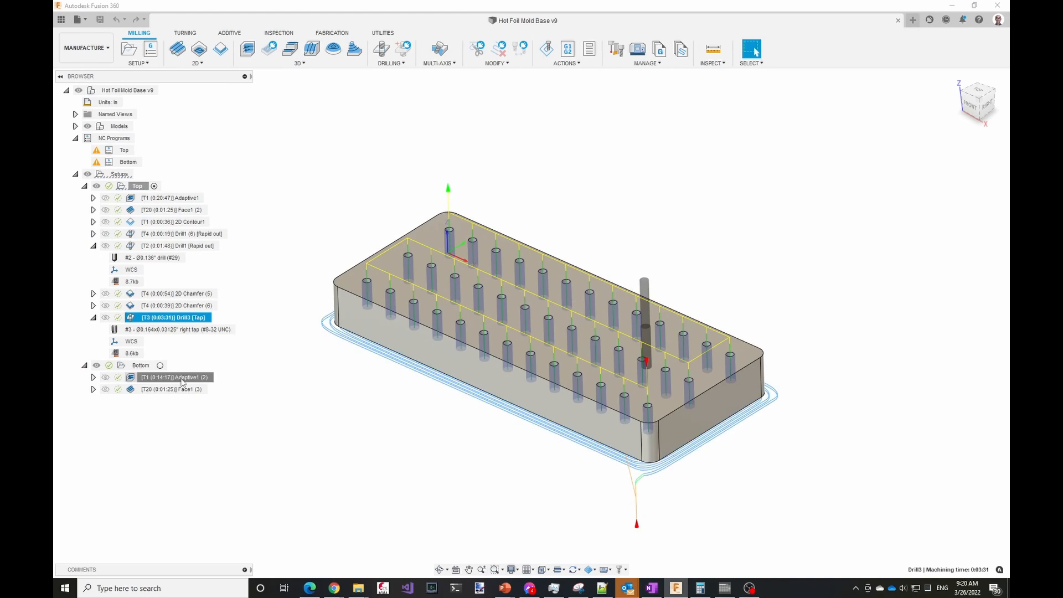
- Preview the Bottom setup's Adaptive1 (2) roughing toolpath, then Face1 (3) facing
click(176, 377)
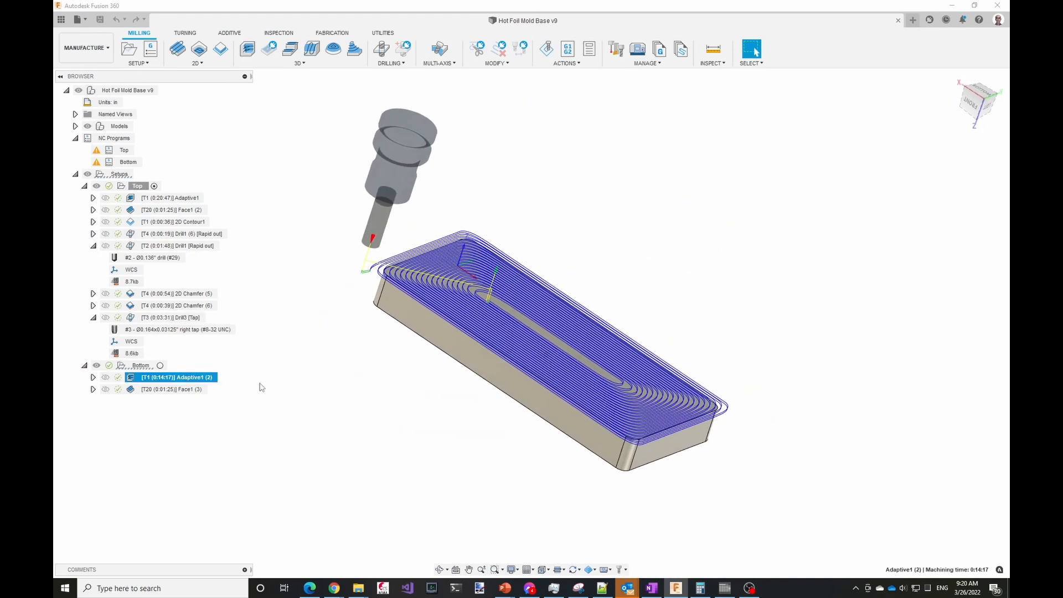
click(171, 389)
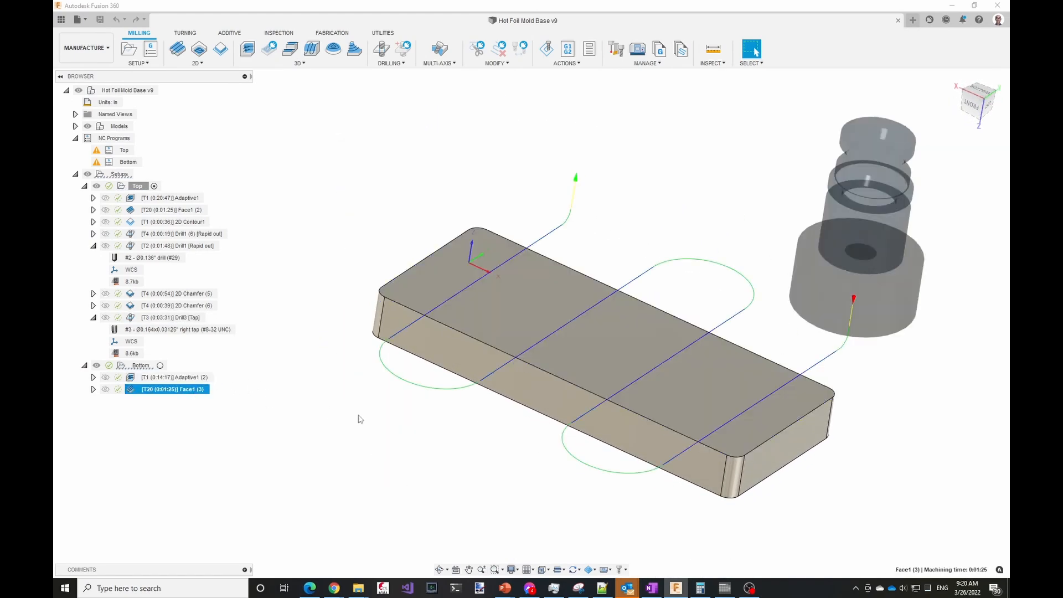
mouse_move(352, 417)
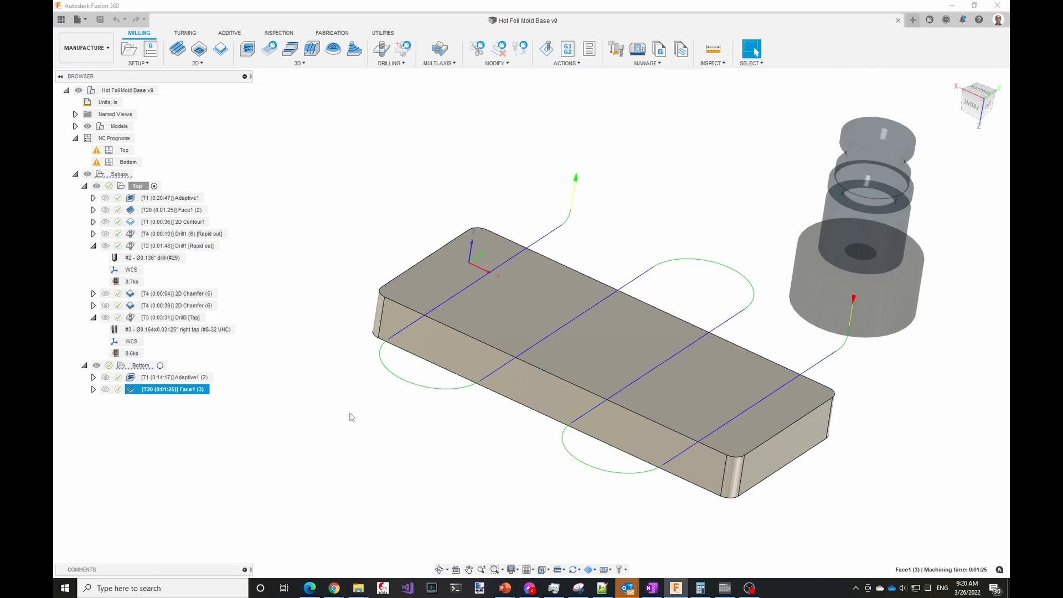